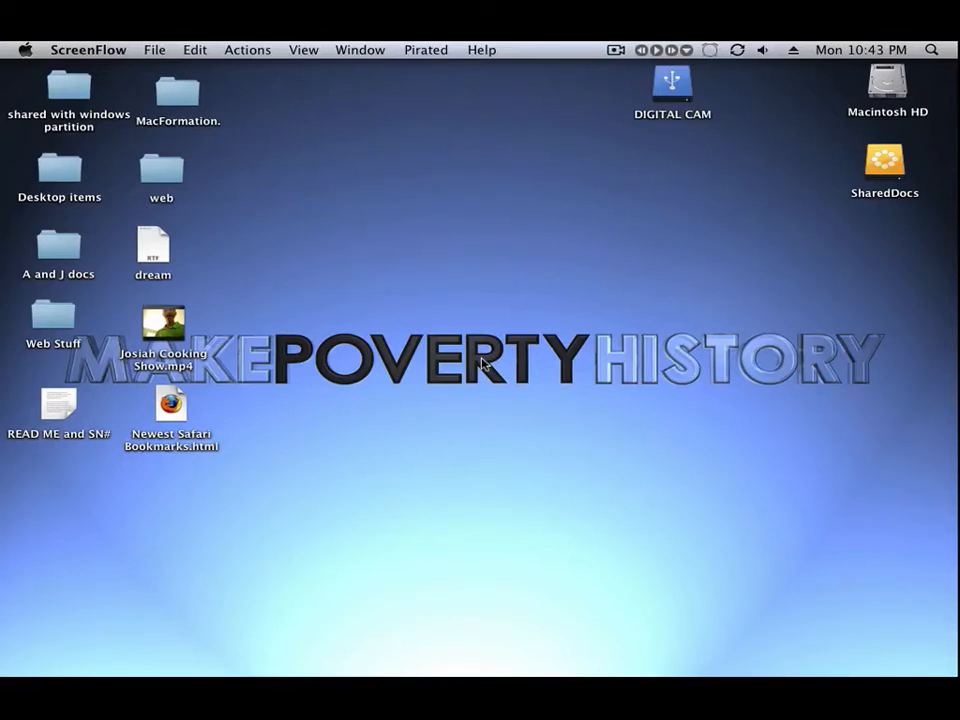
- Launch System Preferences from a Spotlight search for 'sys' on the desktop
left_click(436, 320)
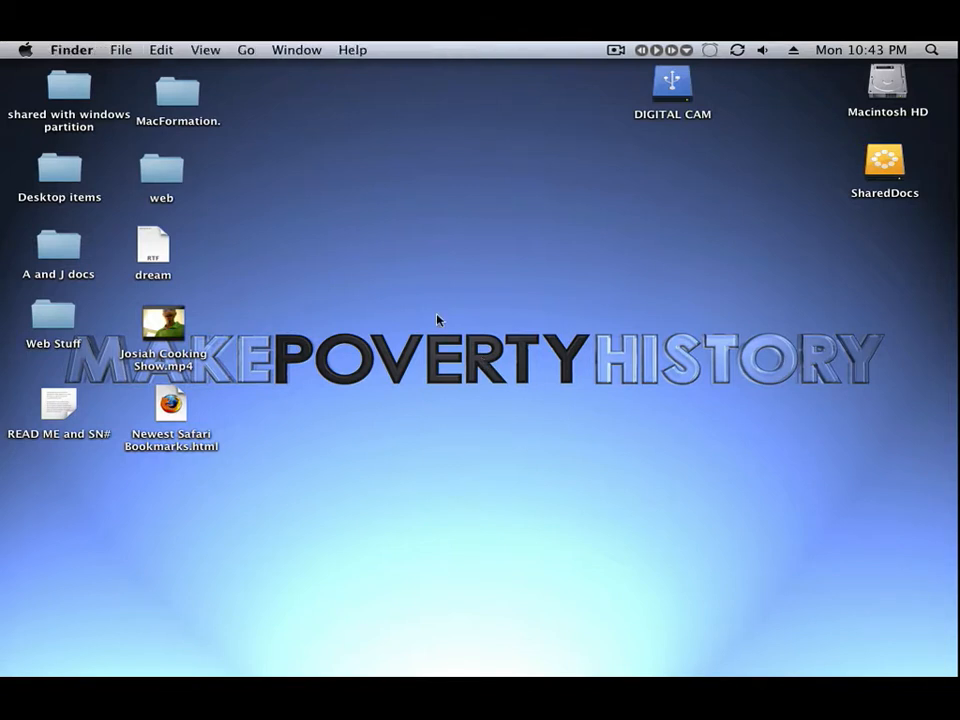
mouse_move(472, 316)
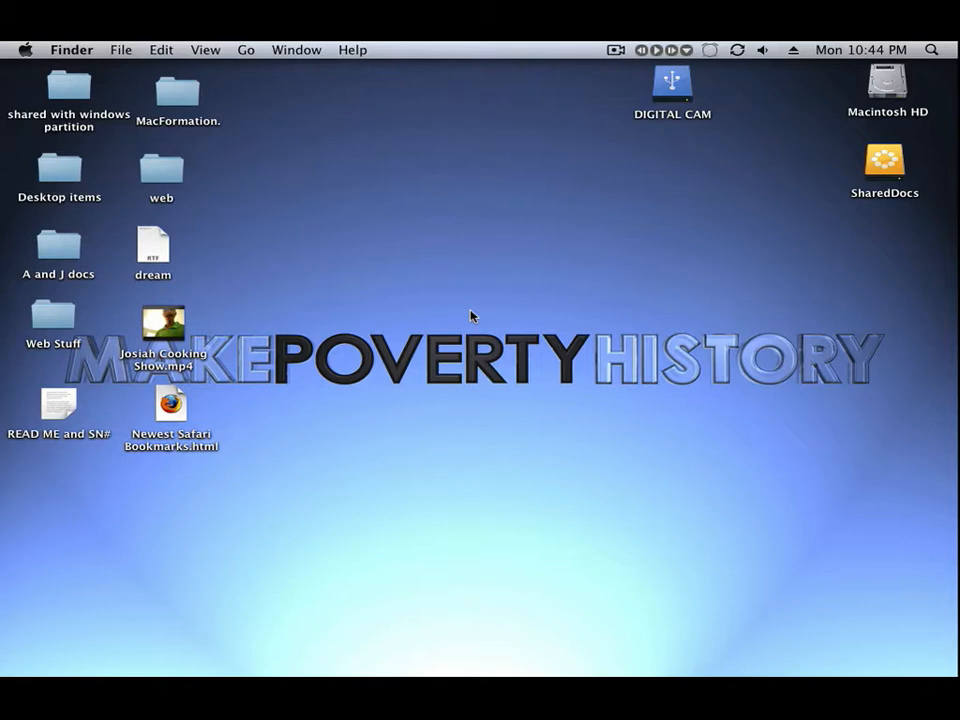
mouse_move(460, 314)
type("sys")
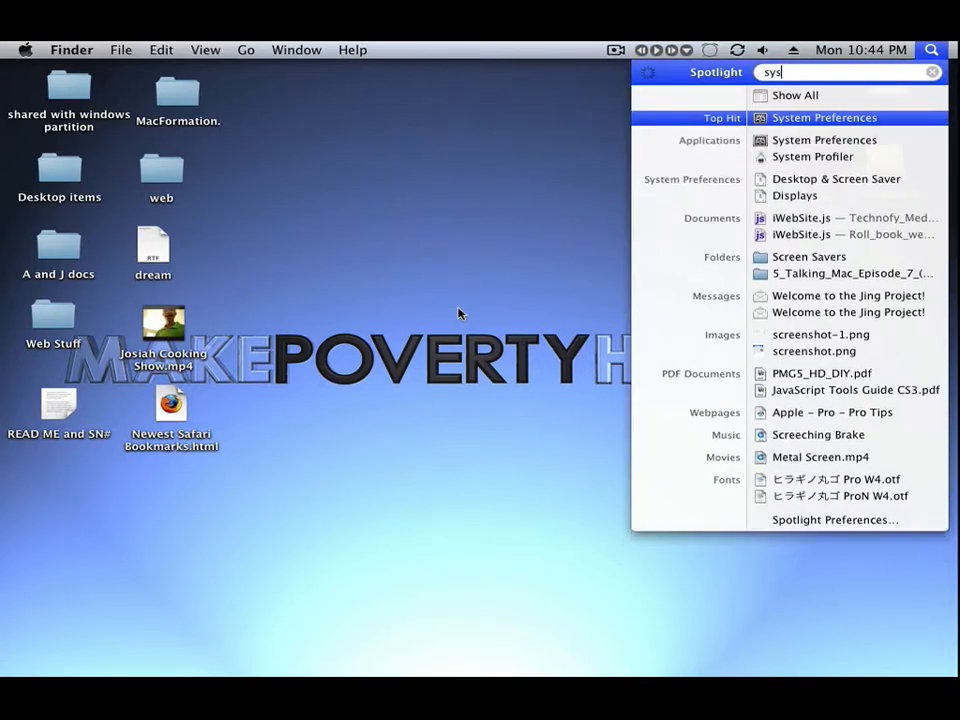
left_click(824, 116)
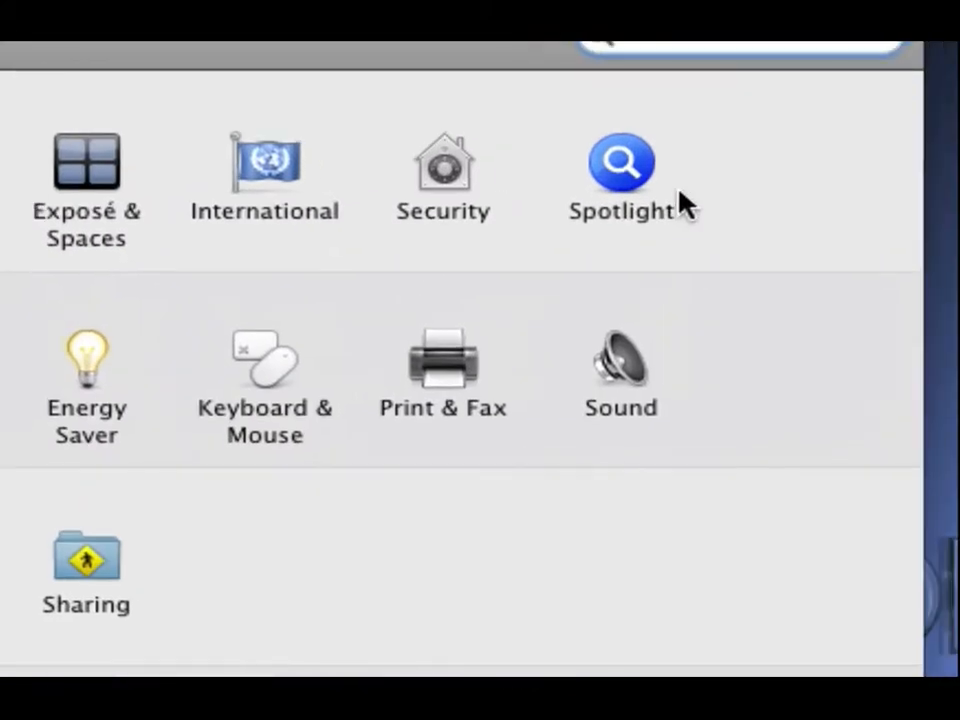
- Exclude Webpages and Events & To Do Items from Spotlight search results
left_click(620, 162)
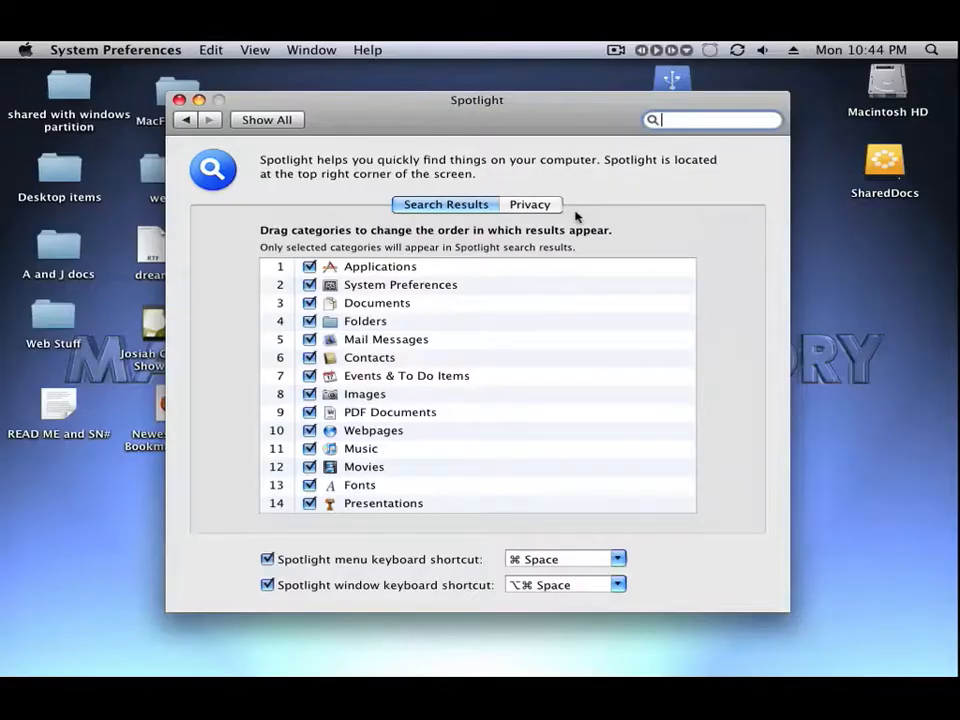
mouse_move(488, 384)
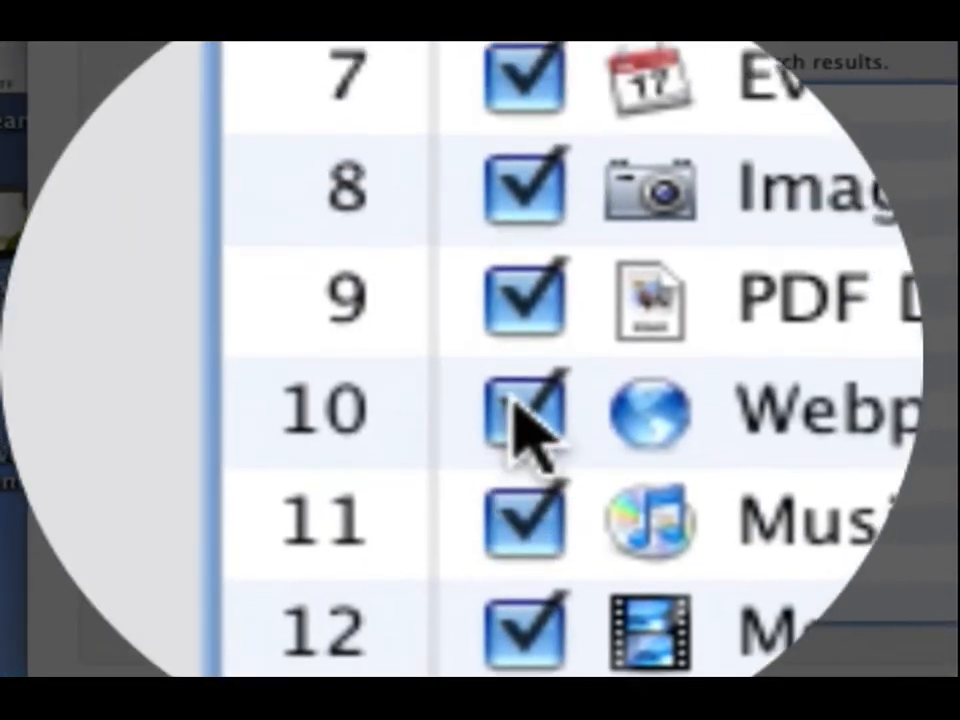
left_click(520, 410)
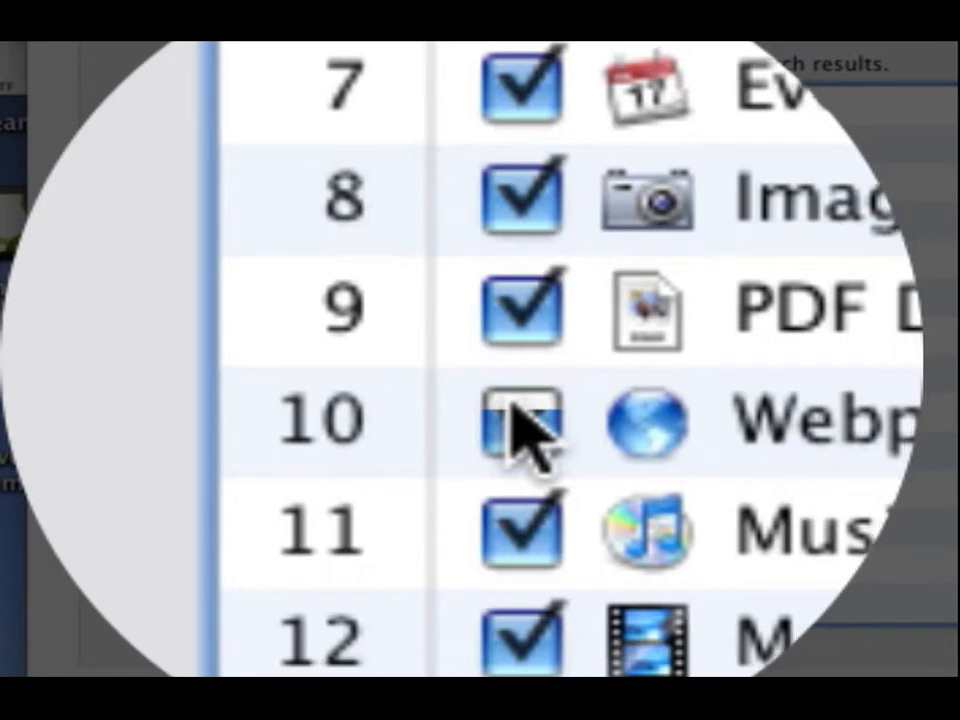
scroll("up", 3)
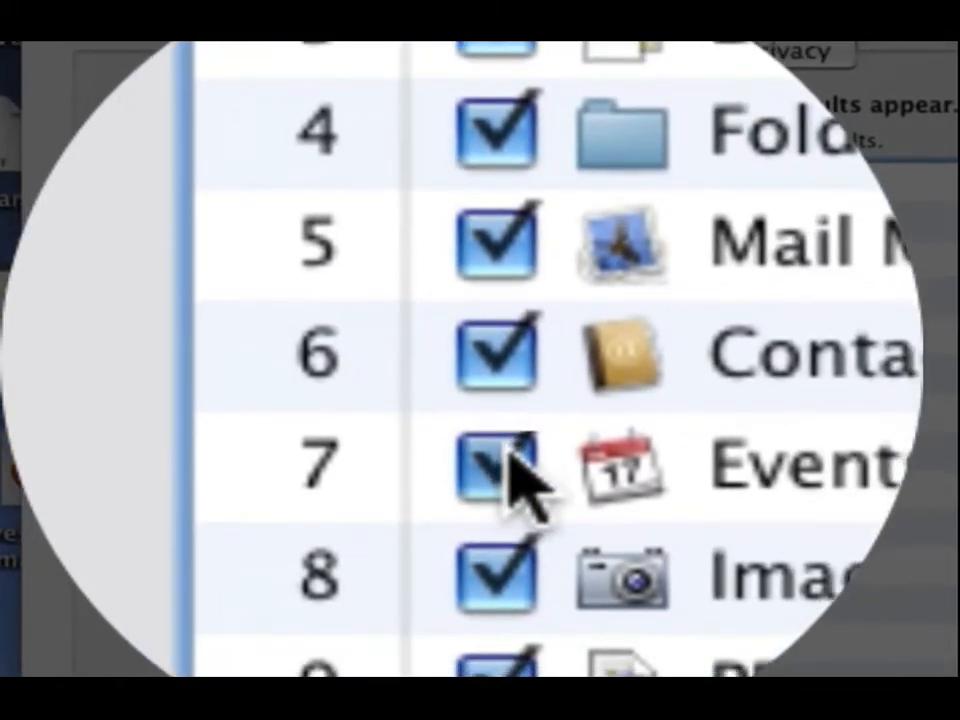
left_click(496, 464)
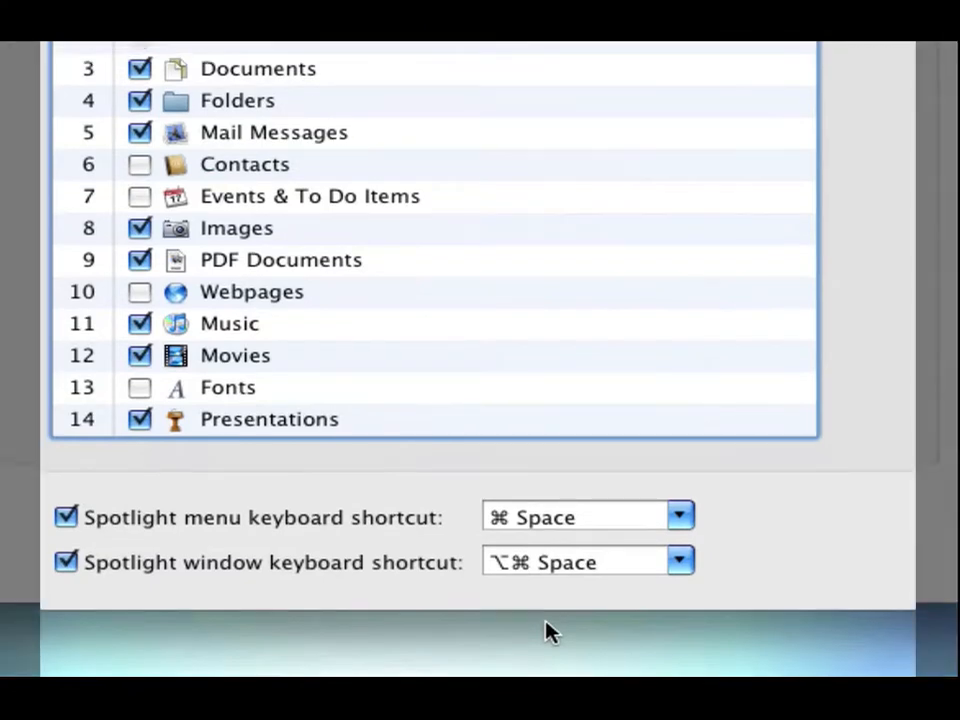
scroll("up", 3)
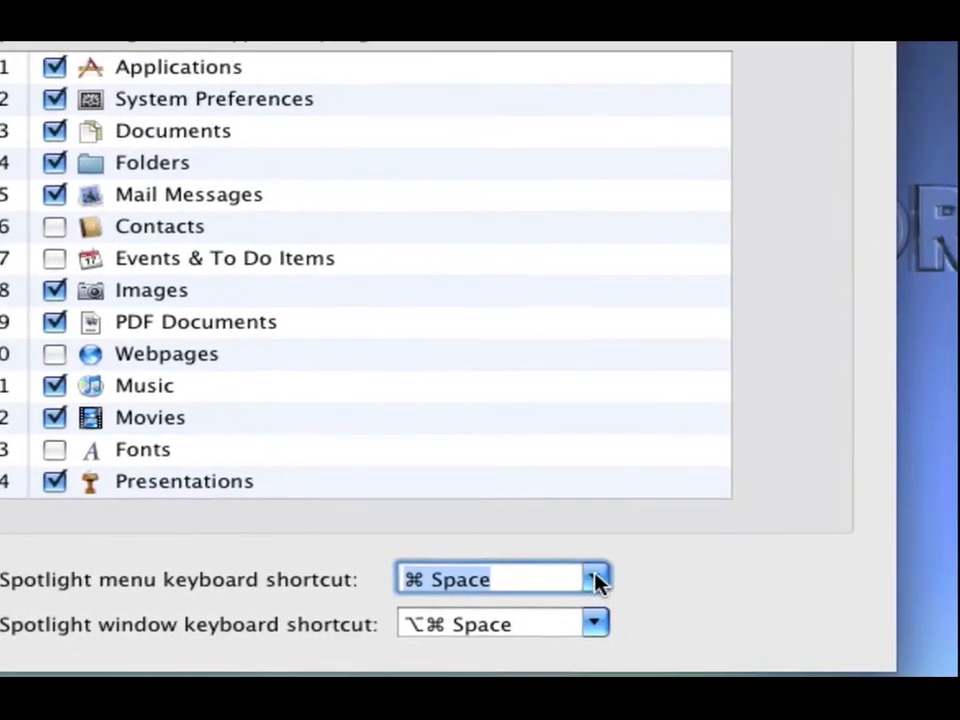
left_click(596, 580)
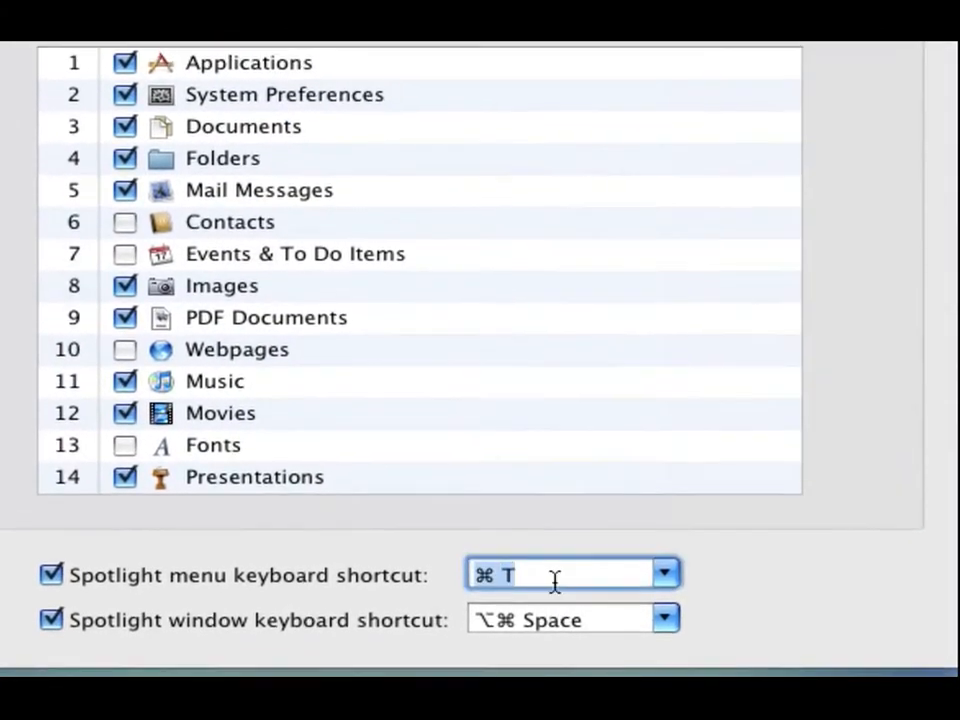
type("I")
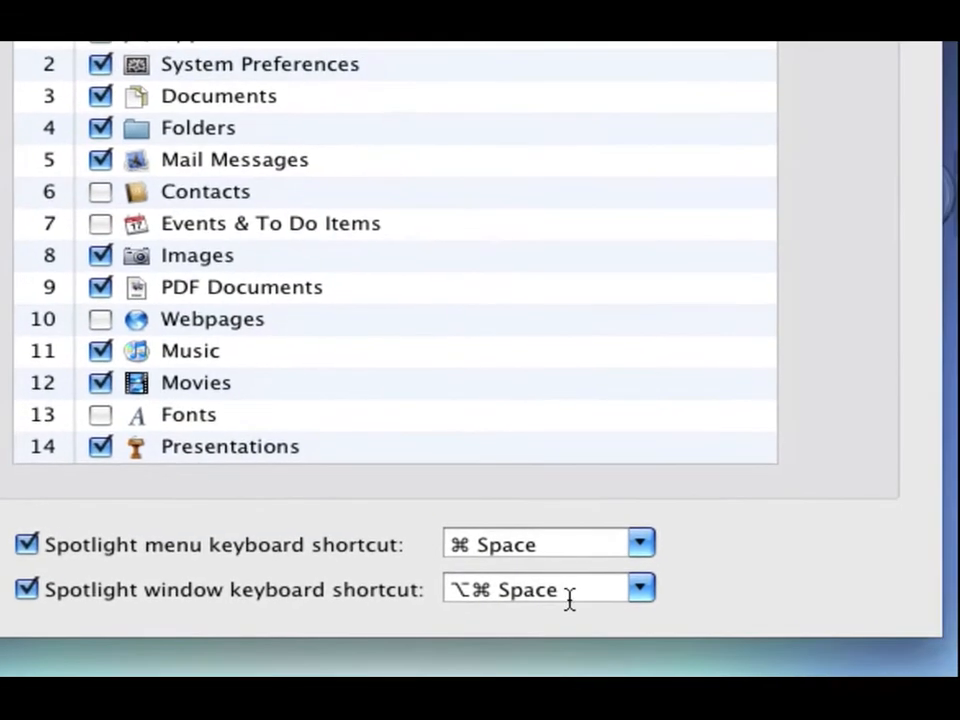
left_click(640, 588)
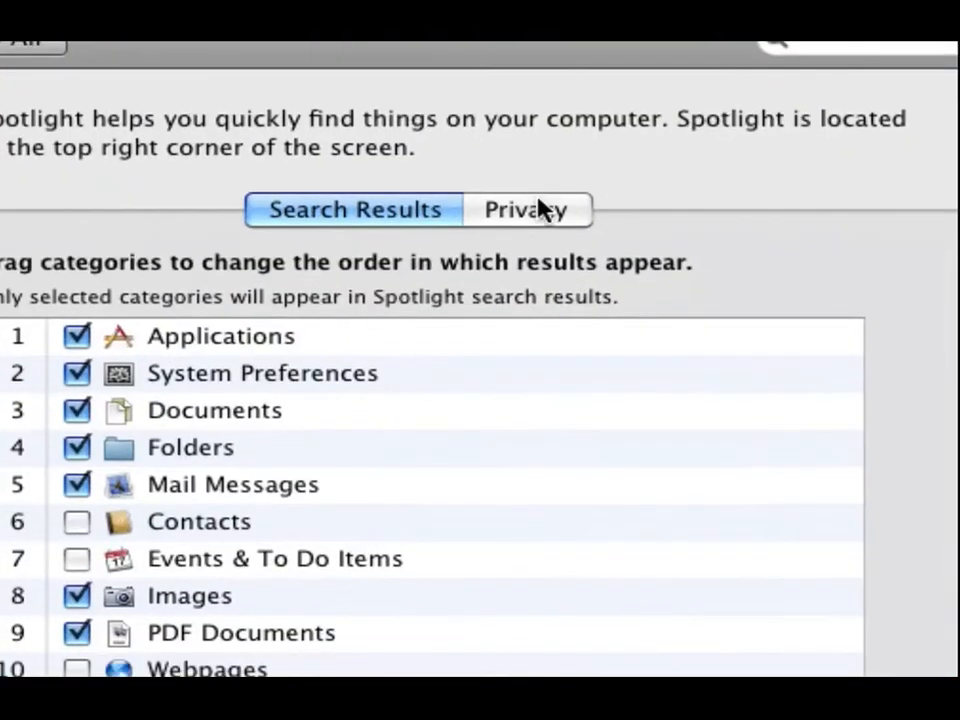
- Show Spotlight's empty Privacy exclusions list, with the app menu ready to quit
left_click(530, 204)
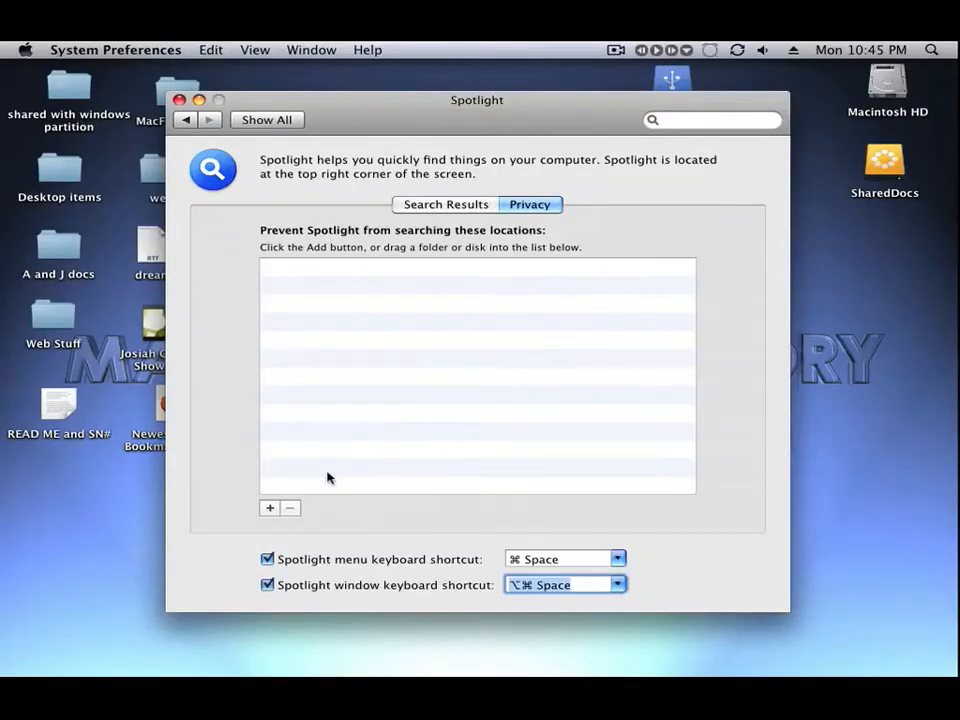
mouse_move(268, 508)
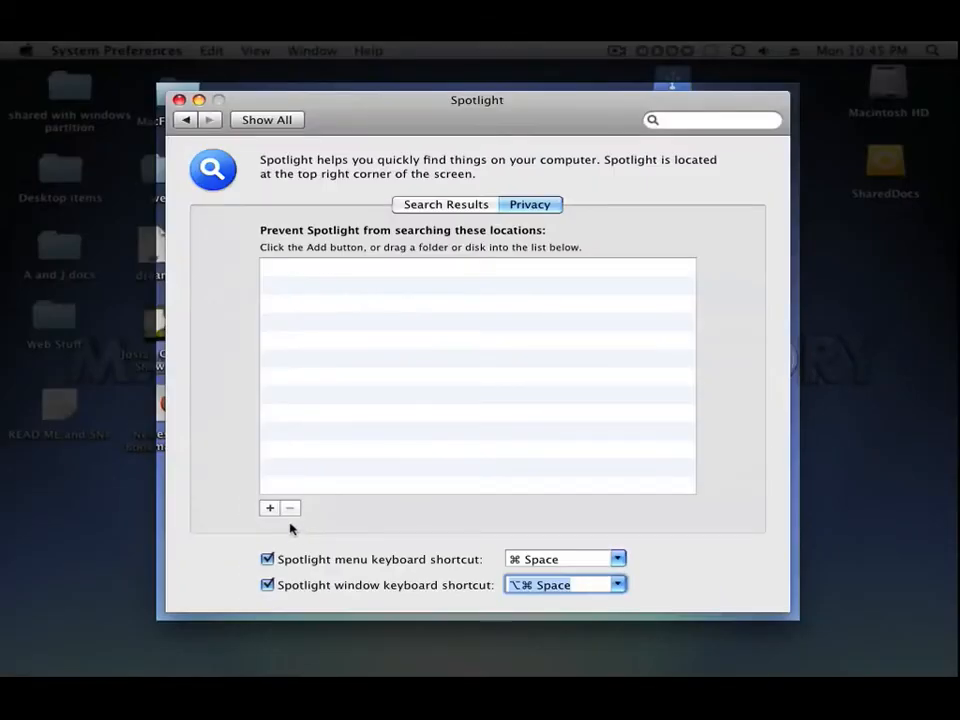
mouse_move(204, 304)
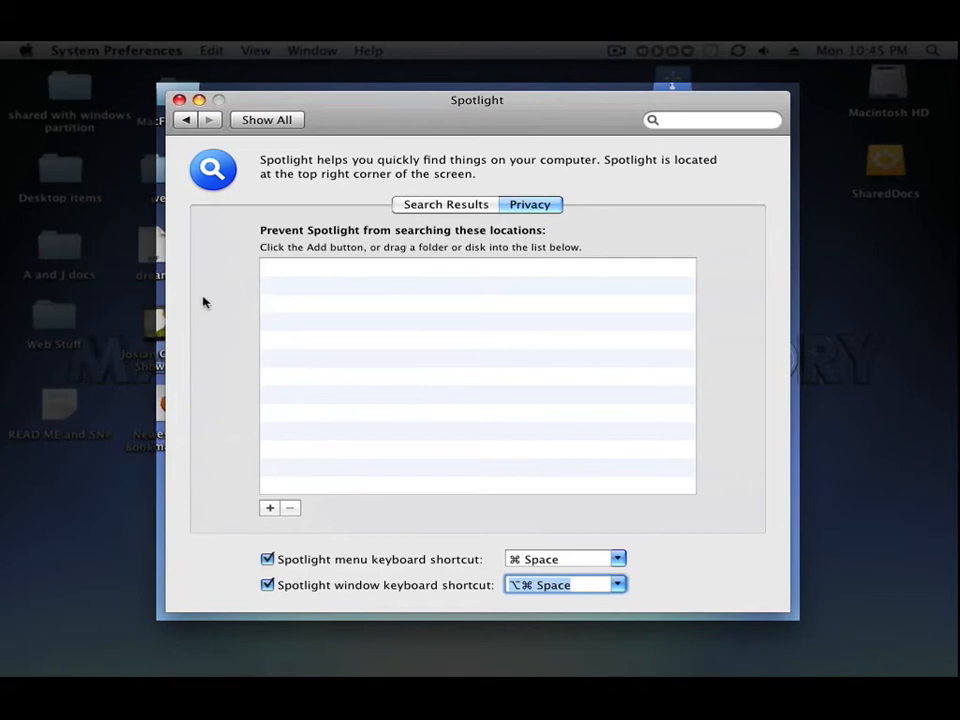
left_click(116, 50)
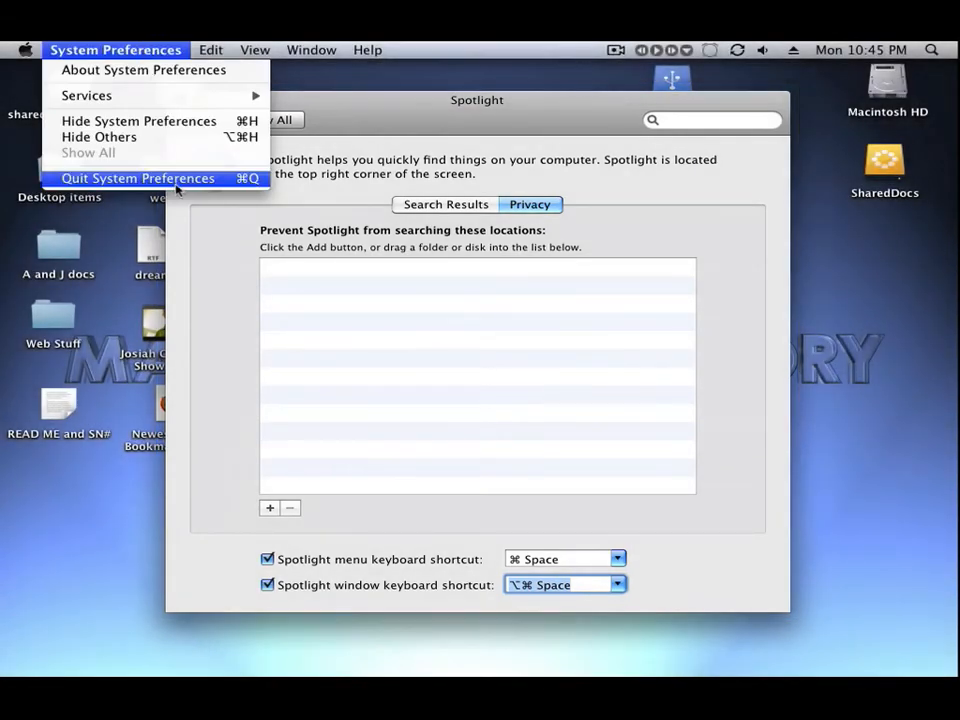
- Quit System Preferences, leaving the Finder desktop in front
left_click(138, 176)
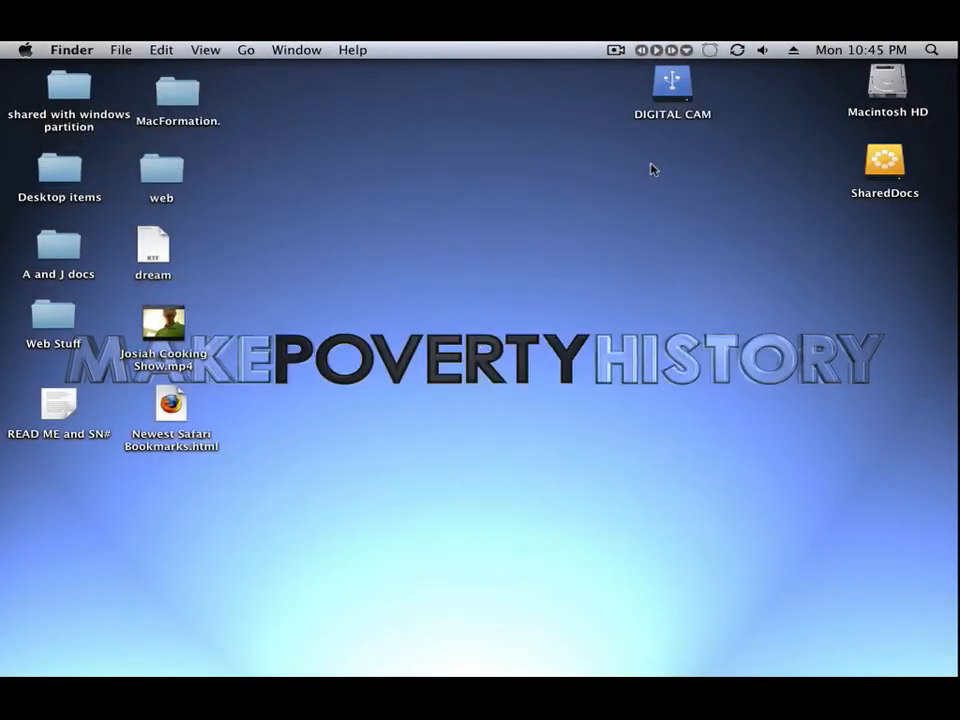
mouse_move(252, 436)
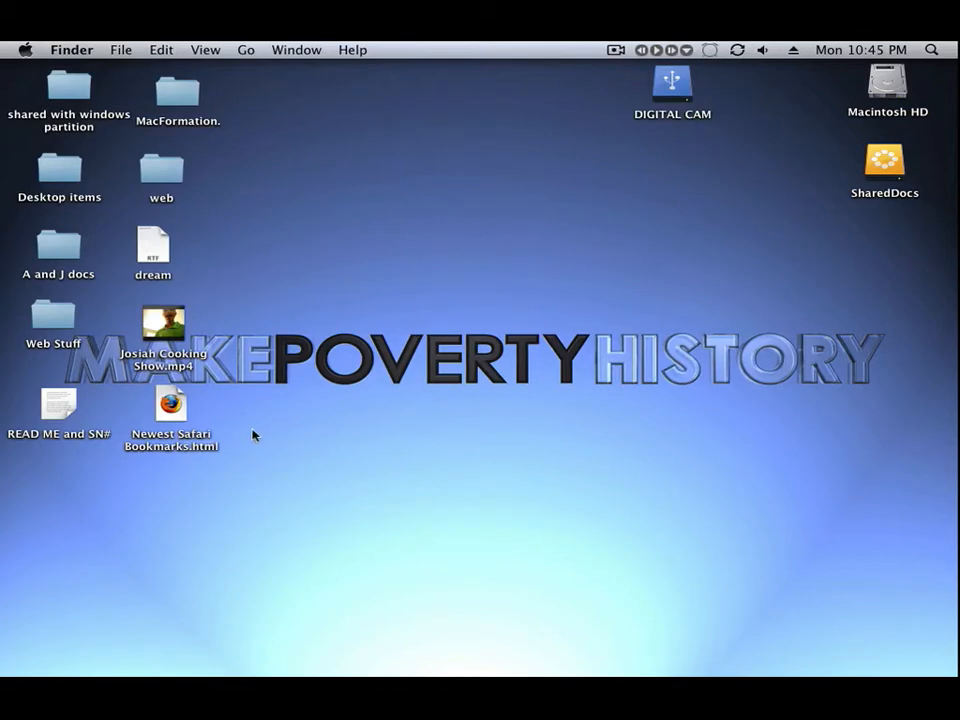
mouse_move(556, 364)
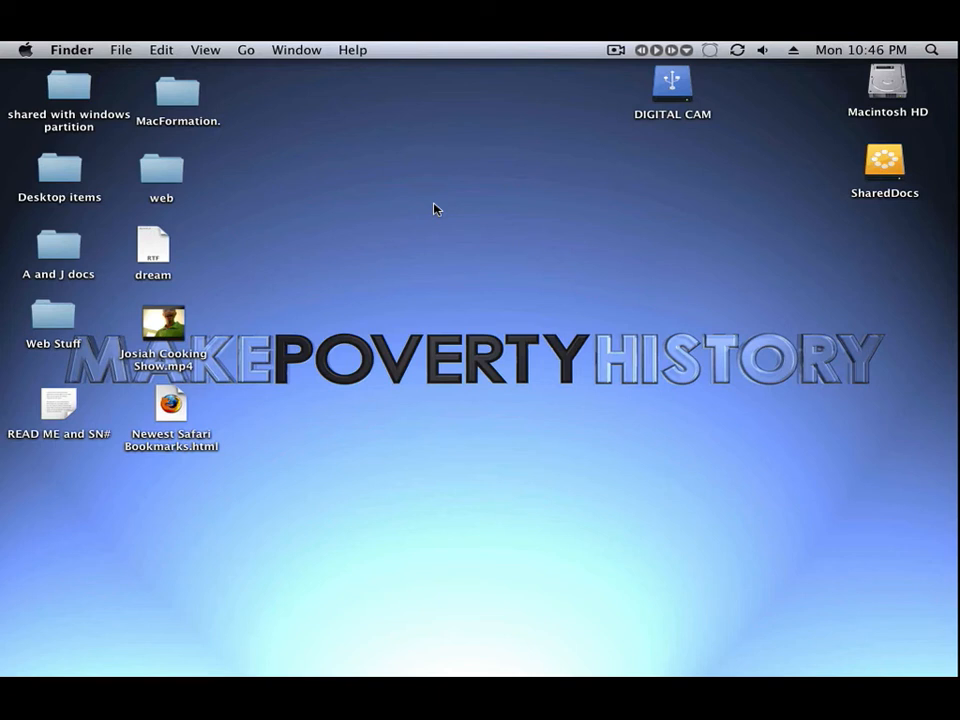
mouse_move(622, 286)
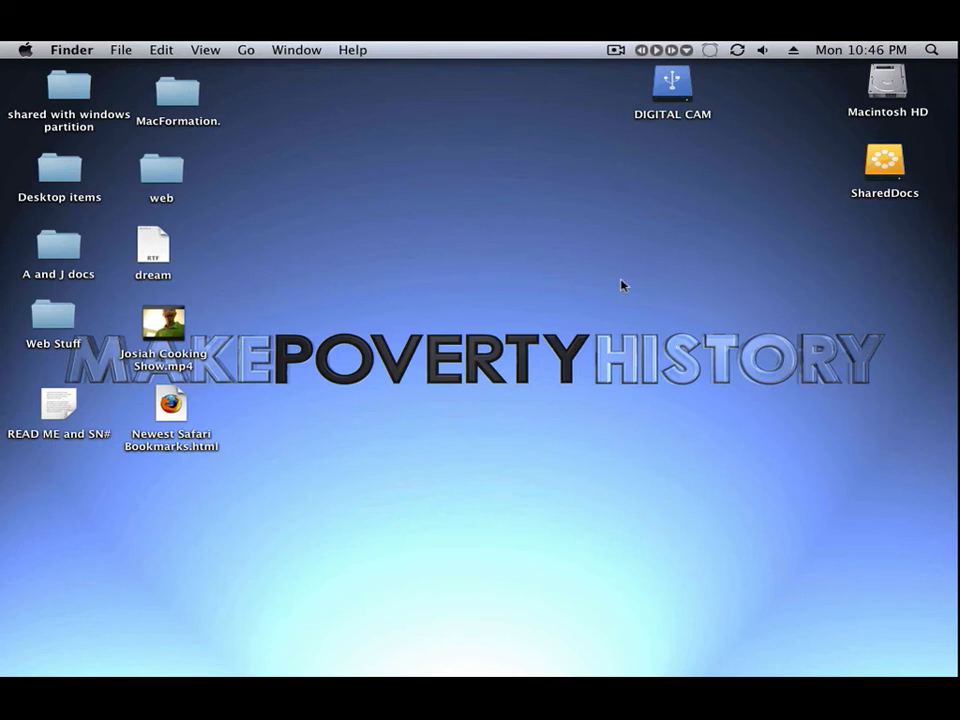
mouse_move(276, 288)
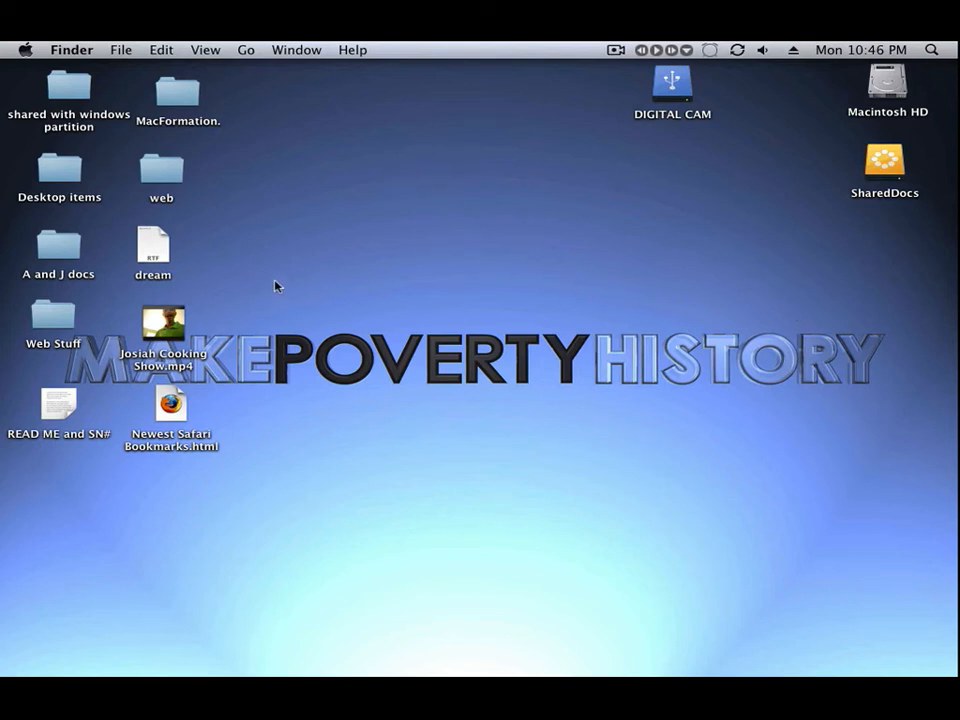
mouse_move(280, 292)
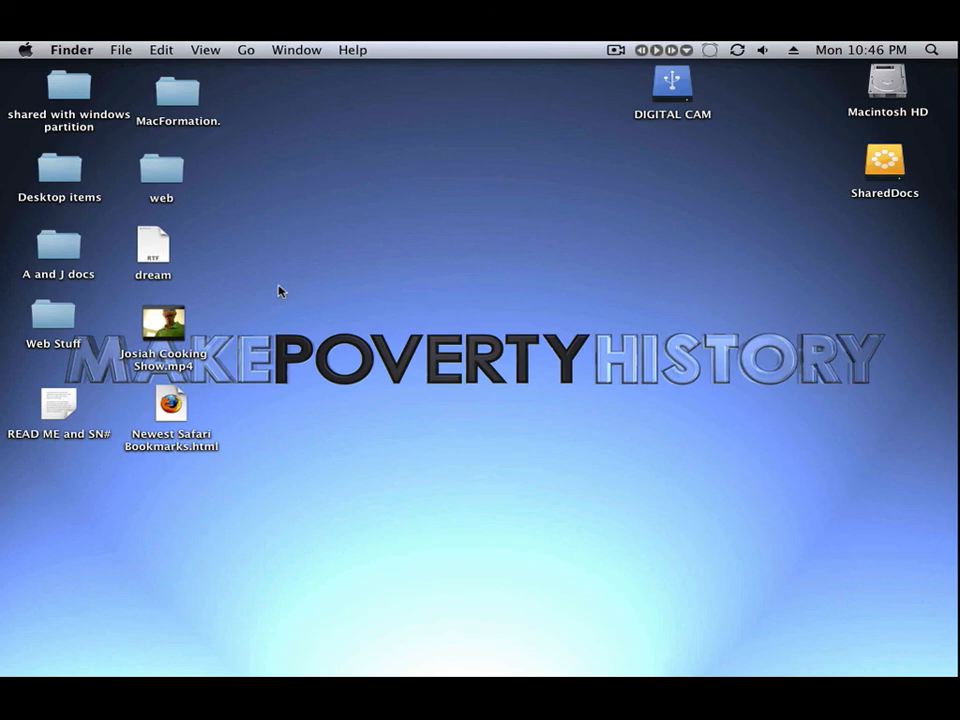
mouse_move(560, 162)
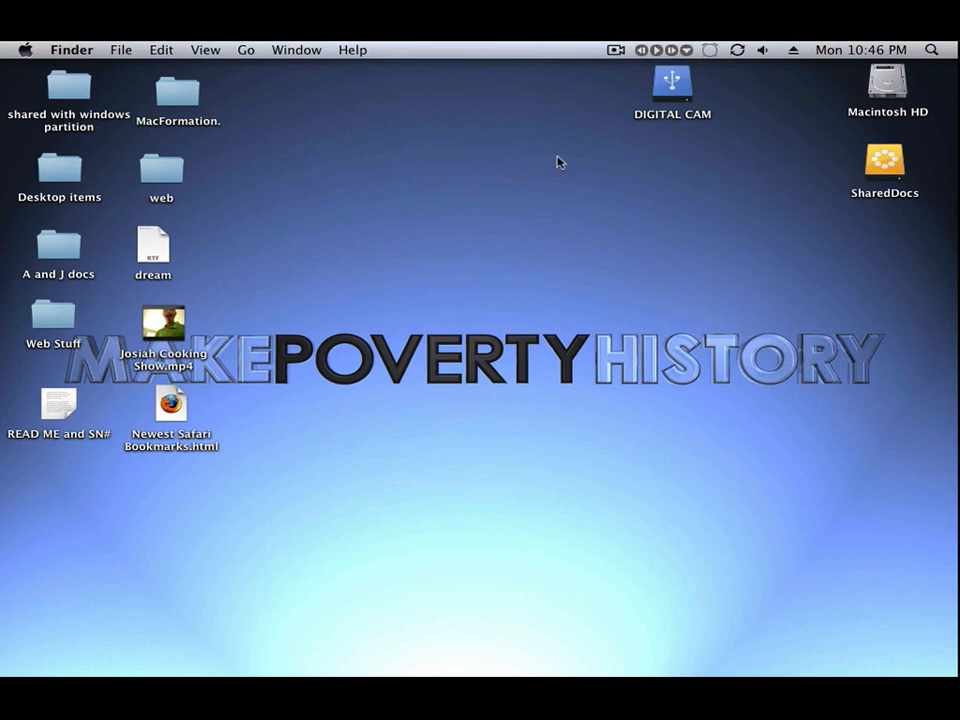